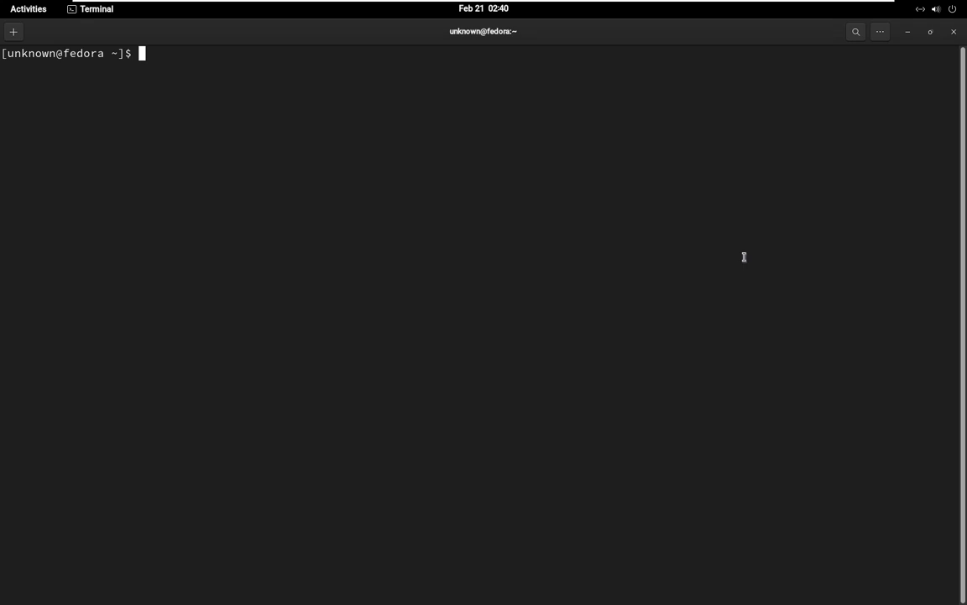
pyautogui.moveTo(194, 314)
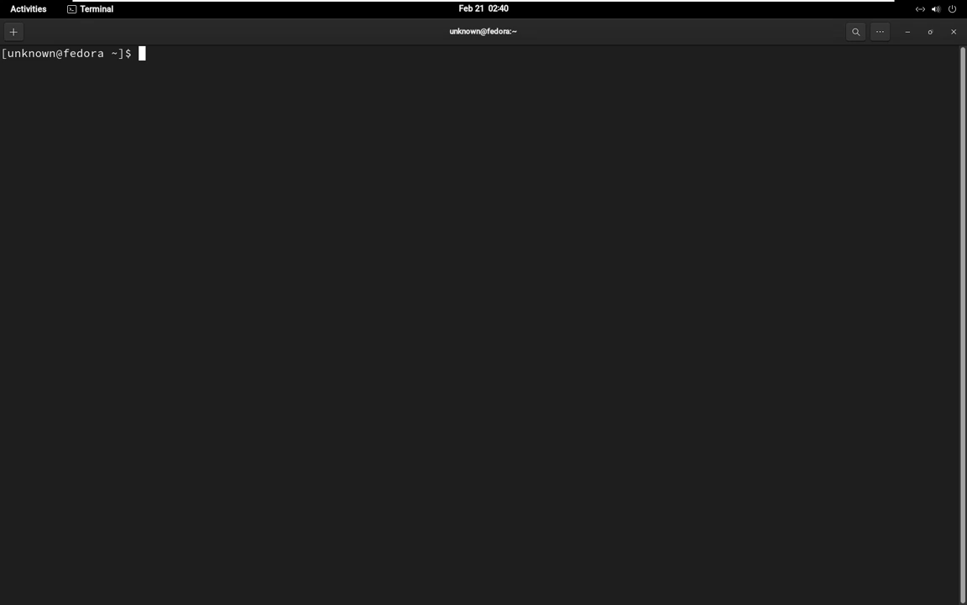
pyautogui.moveTo(459, 329)
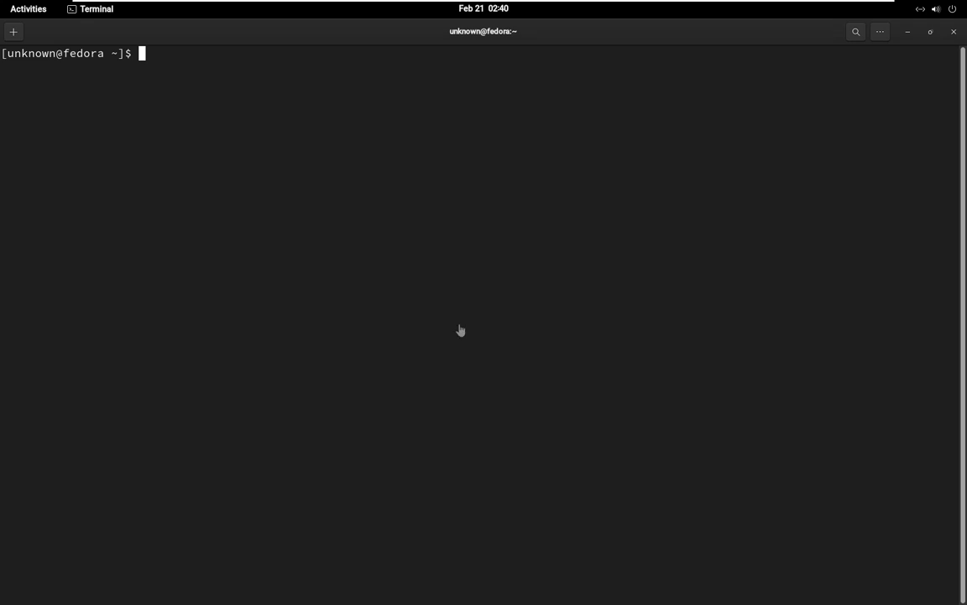
pyautogui.moveTo(459, 325)
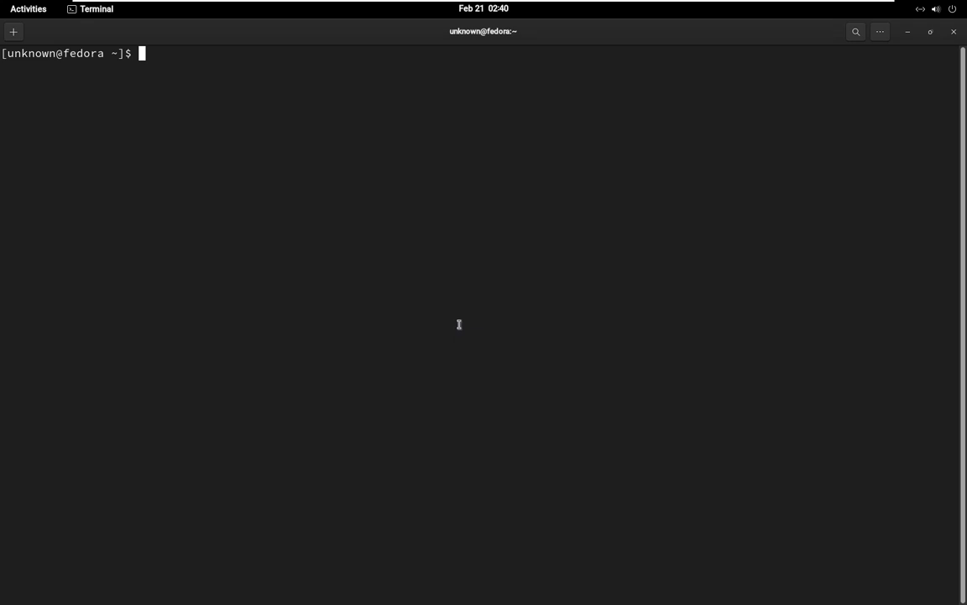
pyautogui.moveTo(576, 280)
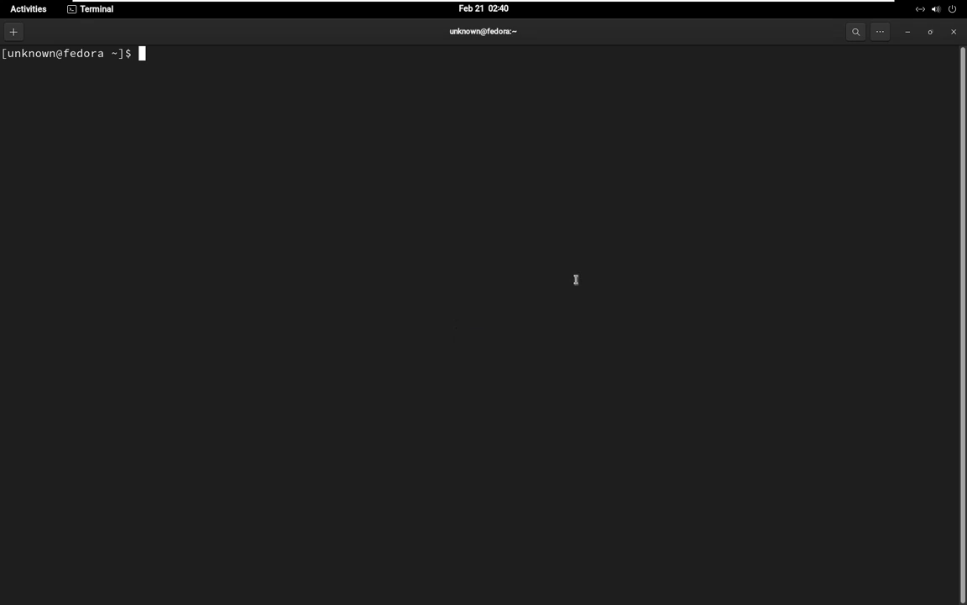
# Step: Run 'sudo dnf install hping3' and mark the 'already installed' message in its output
pyautogui.write('sudo dnf')
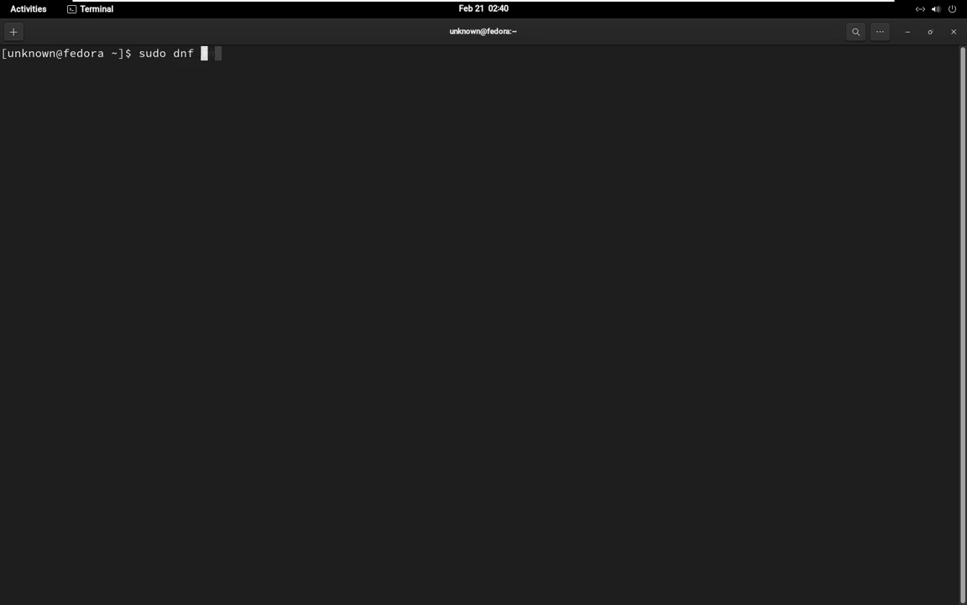
pyautogui.write('install')
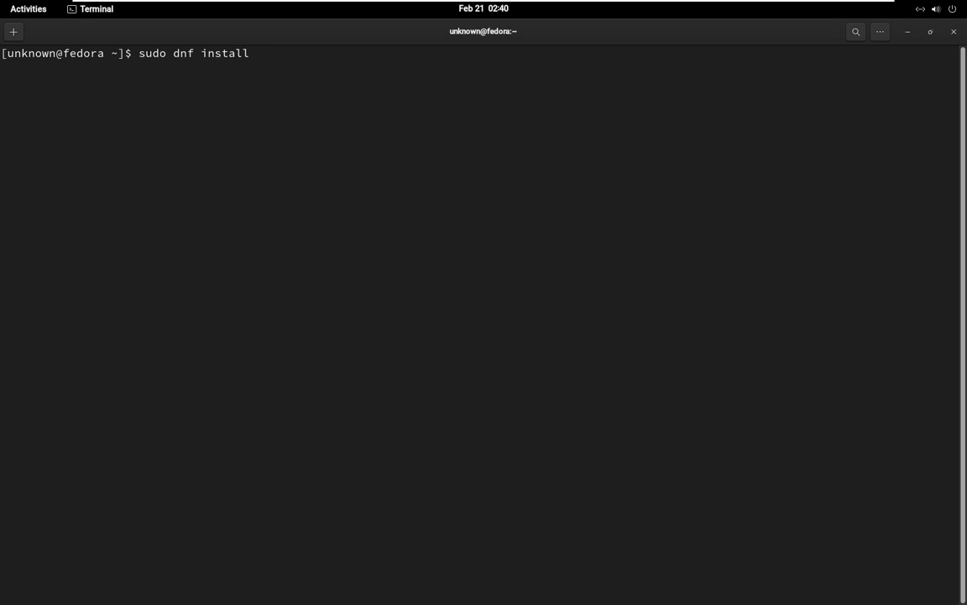
pyautogui.write('hpi3')
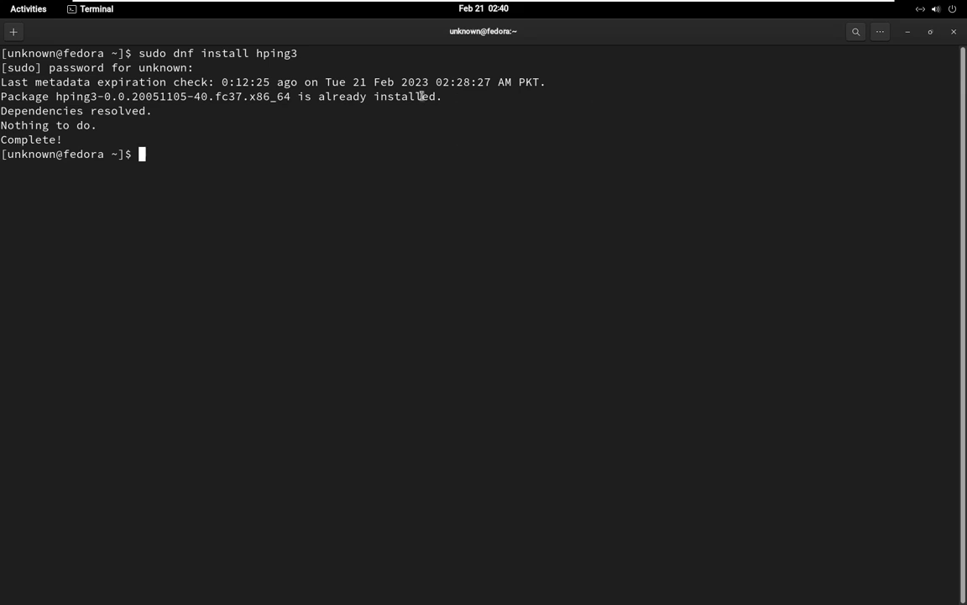
pyautogui.doubleClick(377, 96)
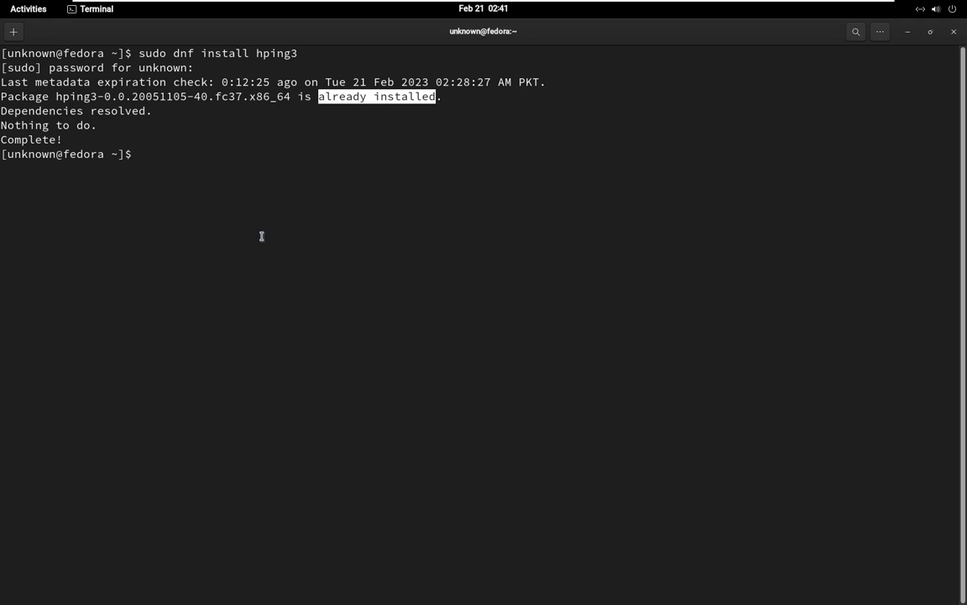
# Step: Run 'sudo hping3 127.0.0.1 -c 7 -S' for 7 SYN packets with 0% loss, then recall the command
pyautogui.write('sudo hping')
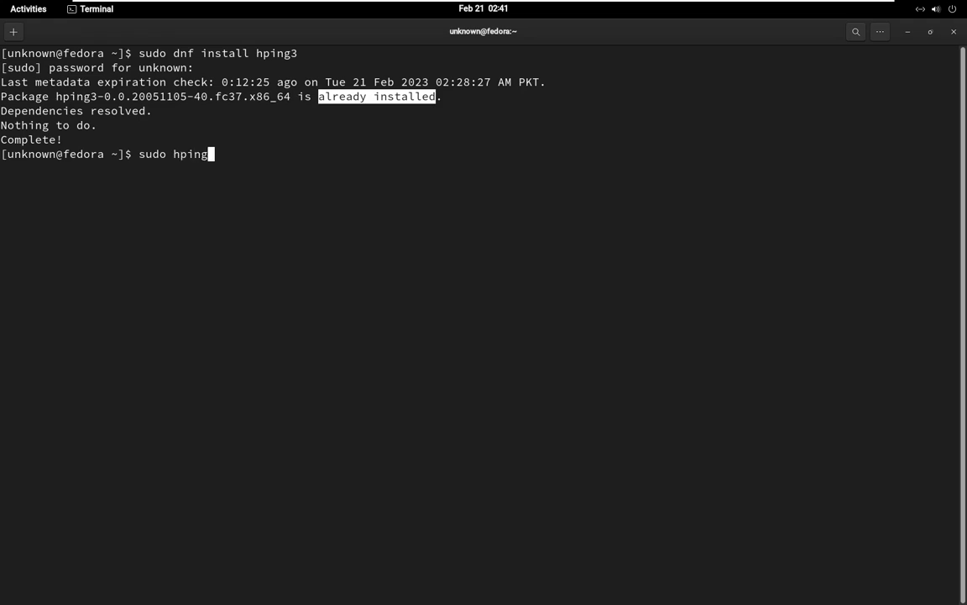
pyautogui.write('3')
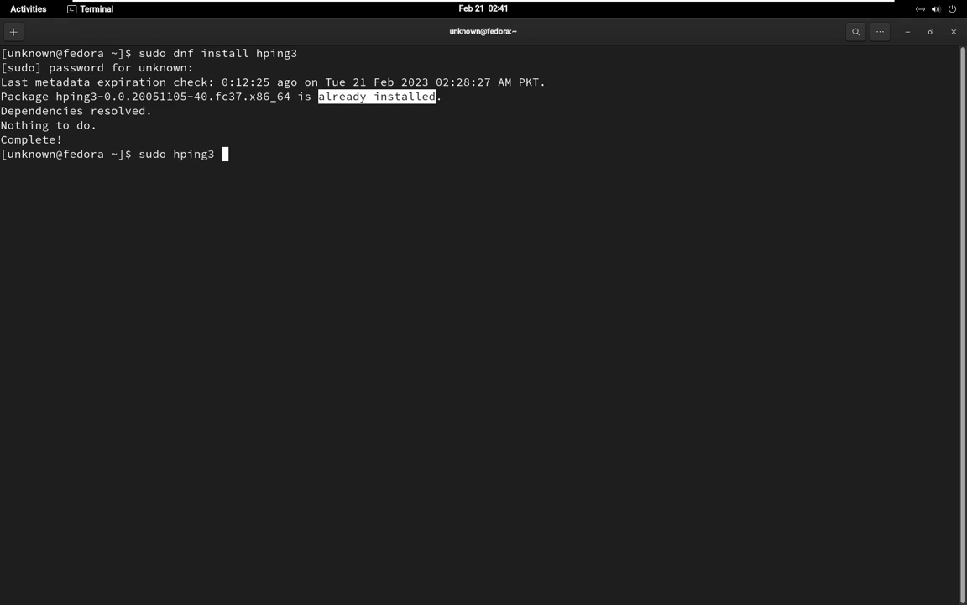
pyautogui.write('127')
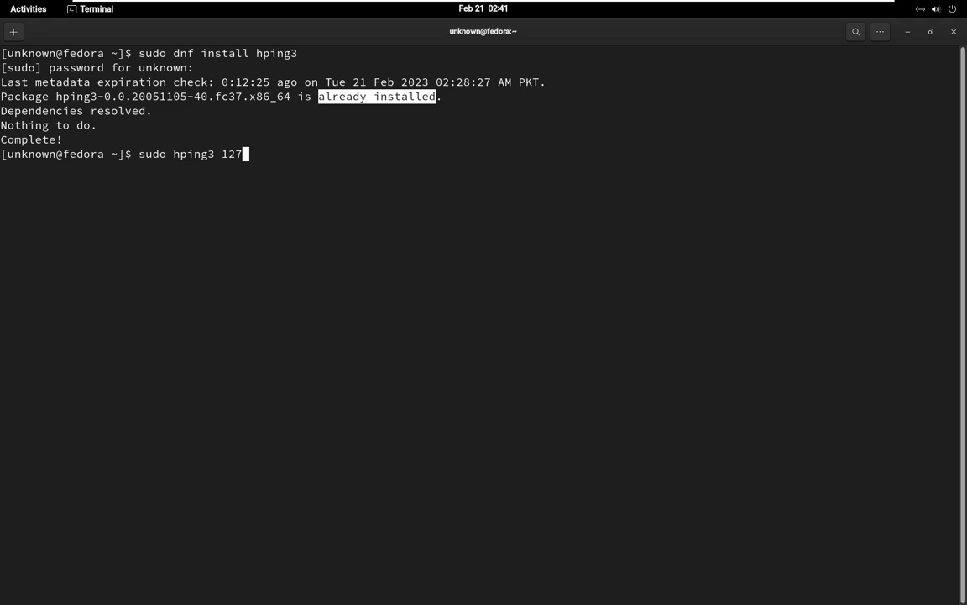
pyautogui.write('.0.021')
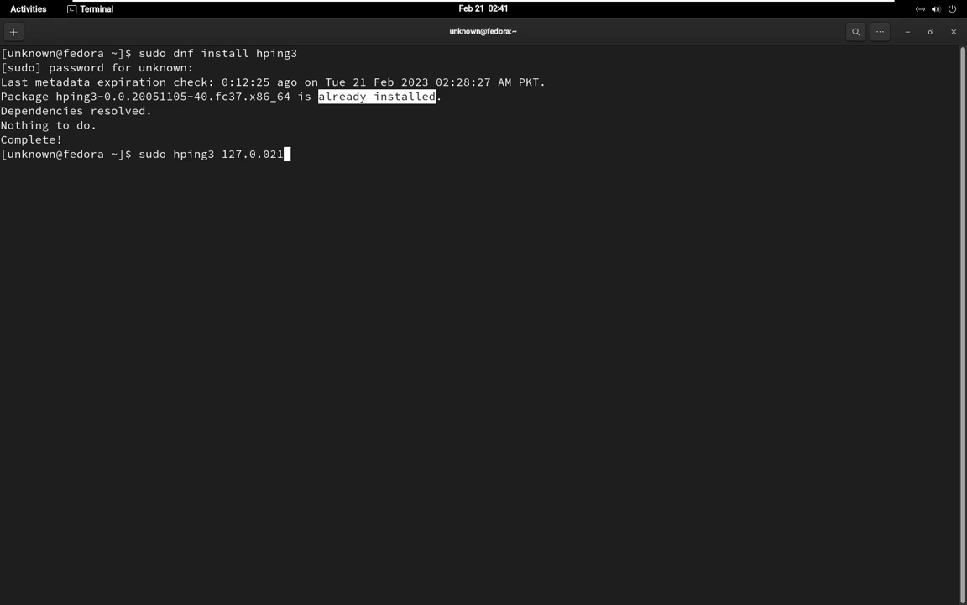
pyautogui.press('Backspace')
pyautogui.write('.')
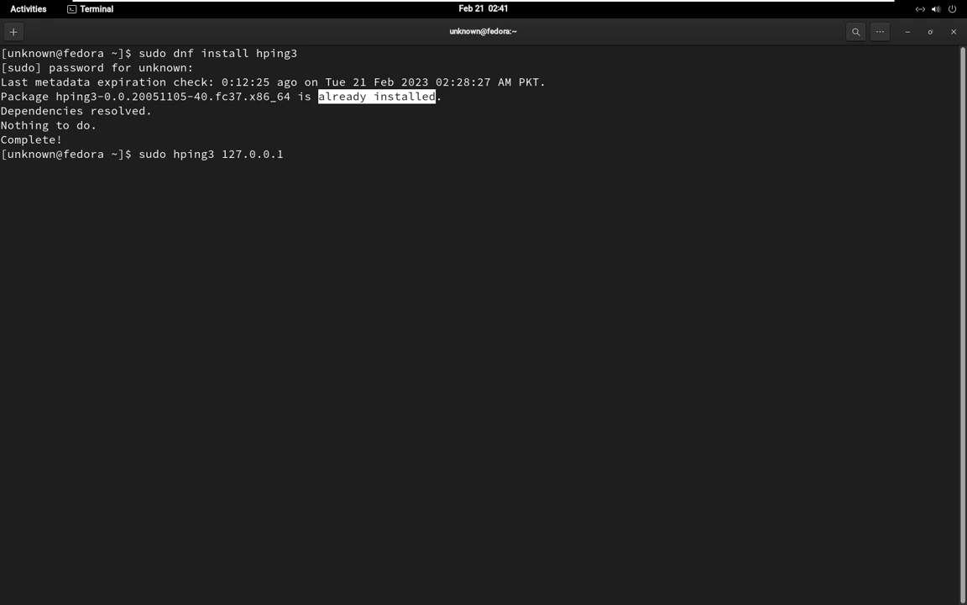
pyautogui.write('-c 7 -')
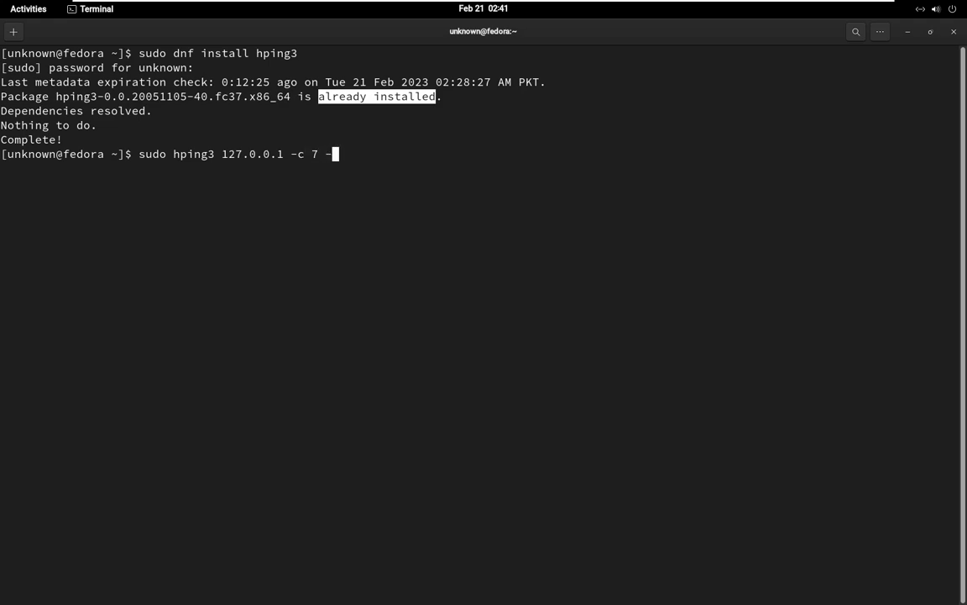
pyautogui.write('S')
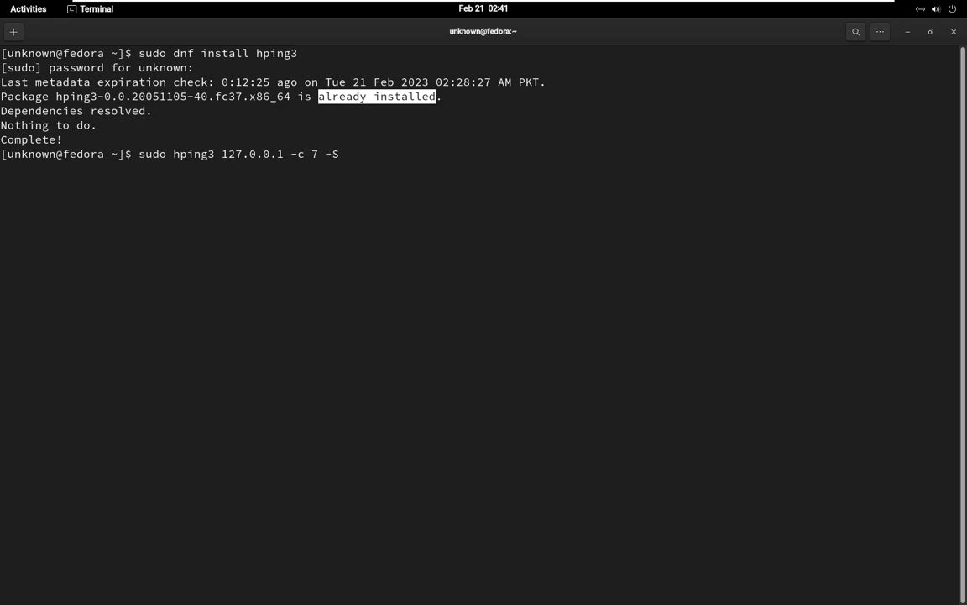
pyautogui.press('Return')
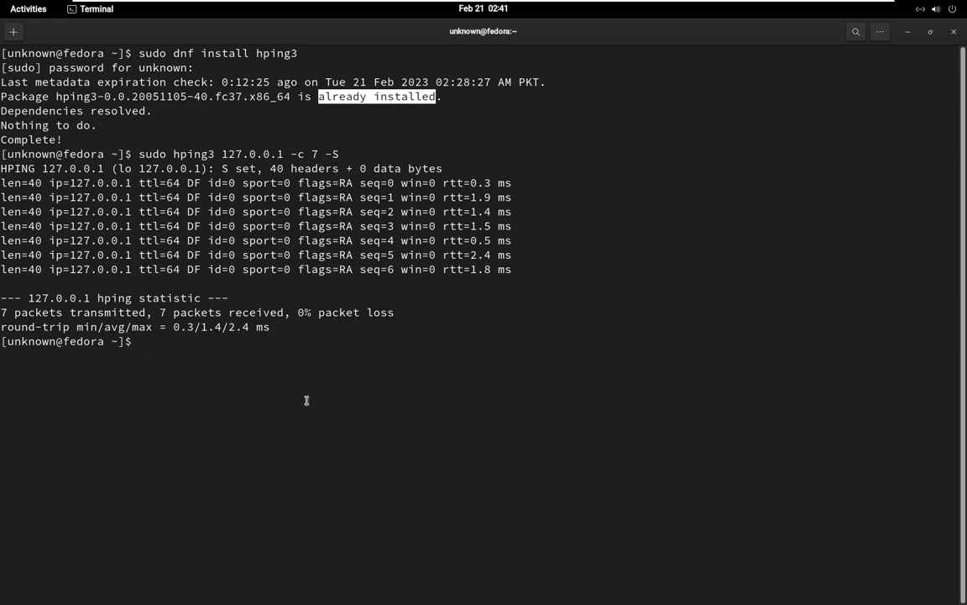
pyautogui.press('Up')
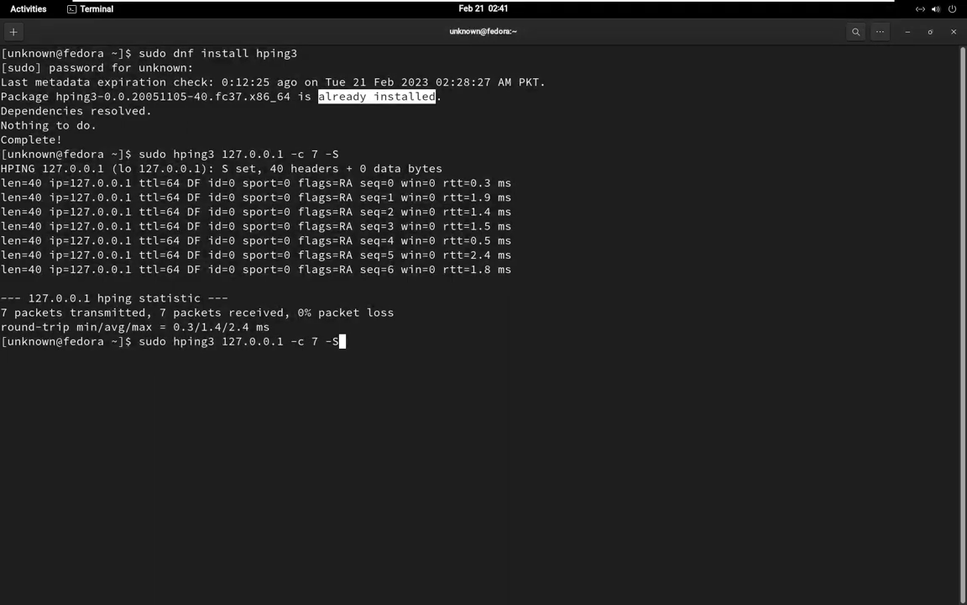
# Step: Swap the -S flag for -F to run 'sudo hping3 127.0.0.1 -c 7 -F'
pyautogui.press('BackSpace')
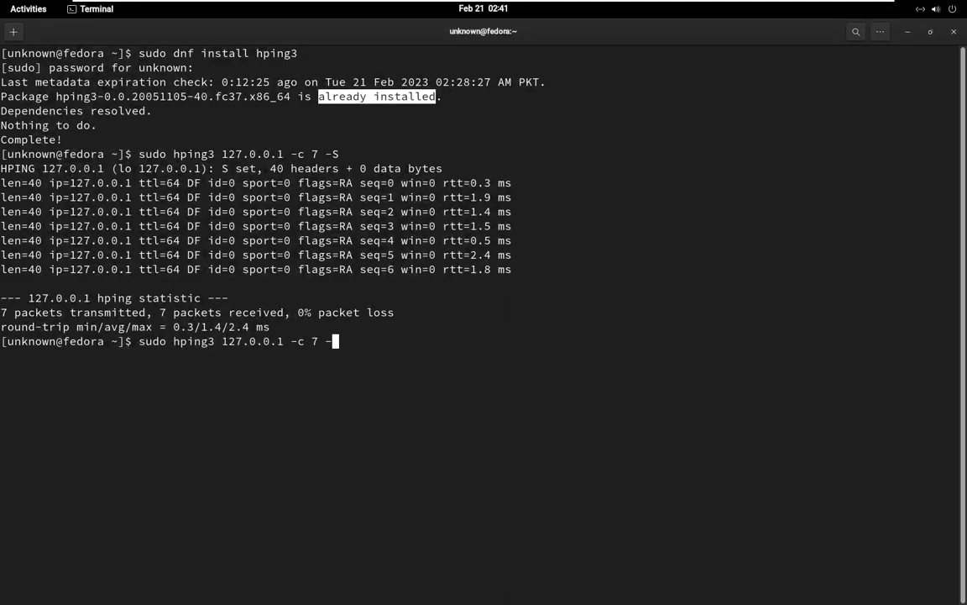
pyautogui.write('F')
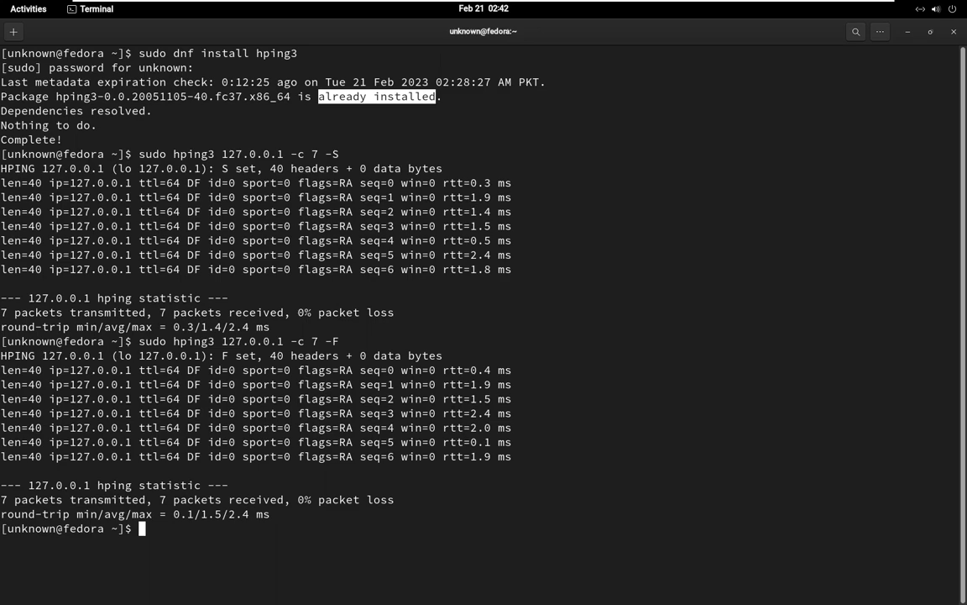
pyautogui.moveTo(347, 536)
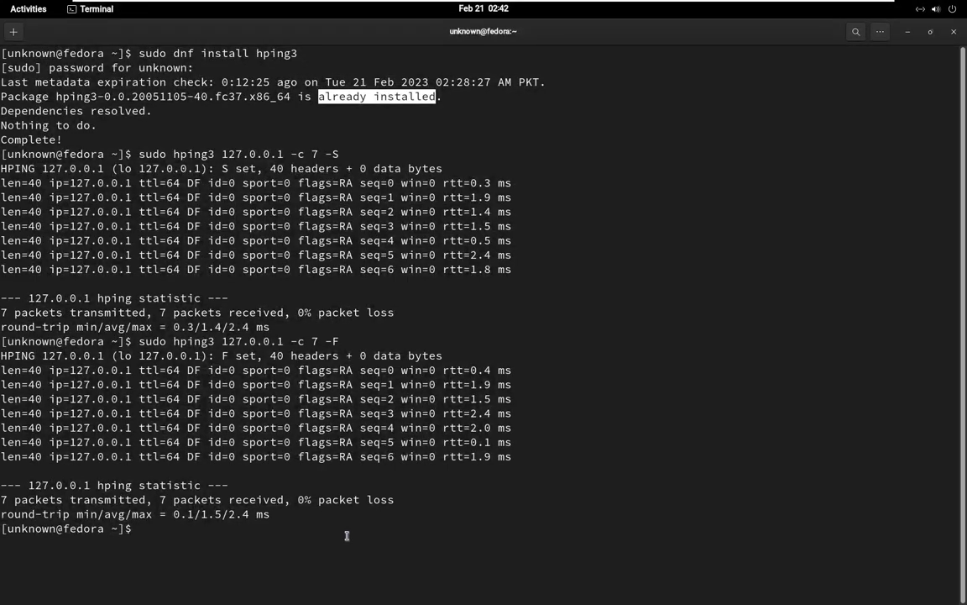
# Step: Run 'sudo hping3 127.0.0.1 -c 7 -S -p 1-65535' and view its 7-of-7 statistics
pyautogui.write('sudo hping3 127.0.0.1 -c 7 -F')
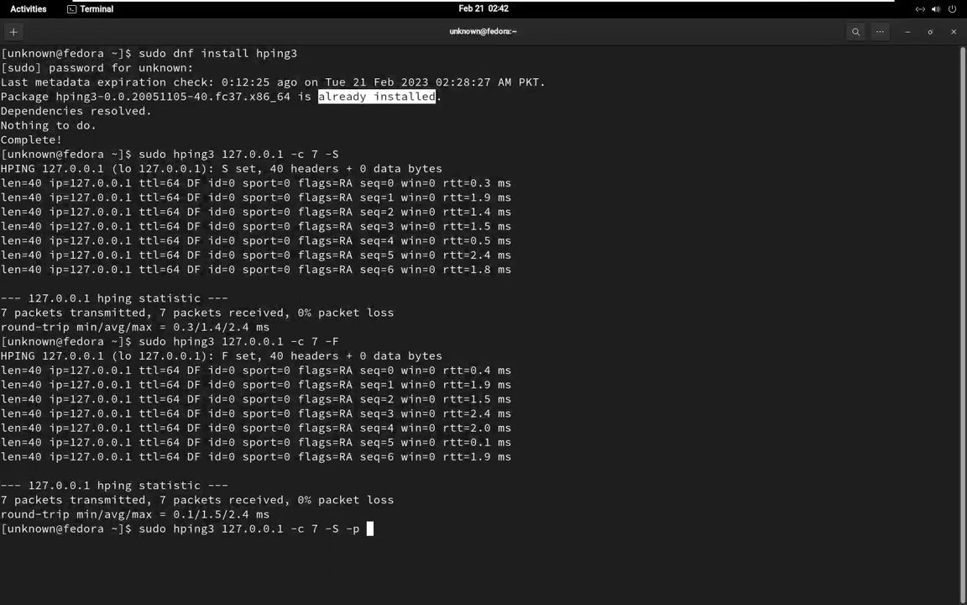
pyautogui.write('1-')
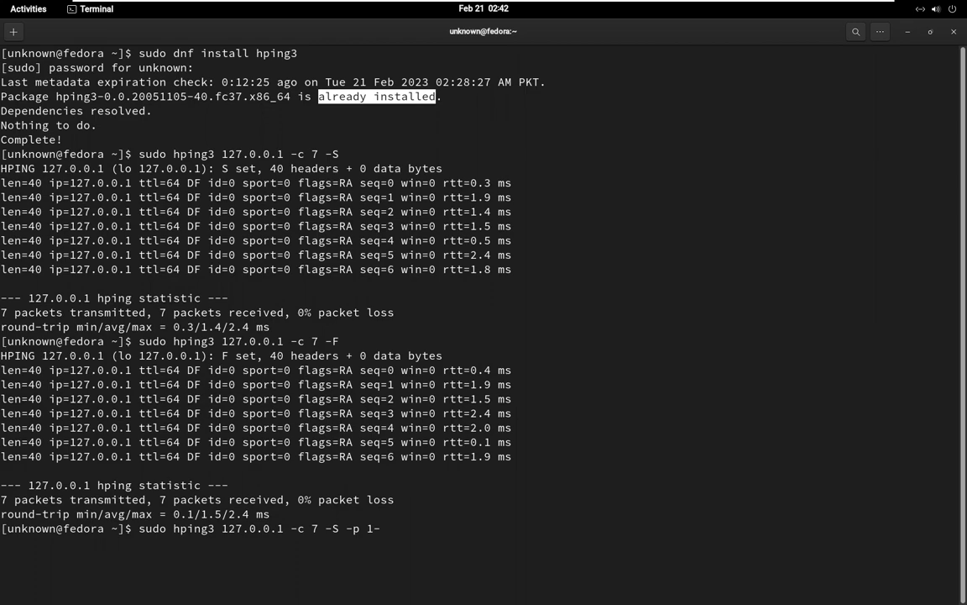
pyautogui.write('65535')
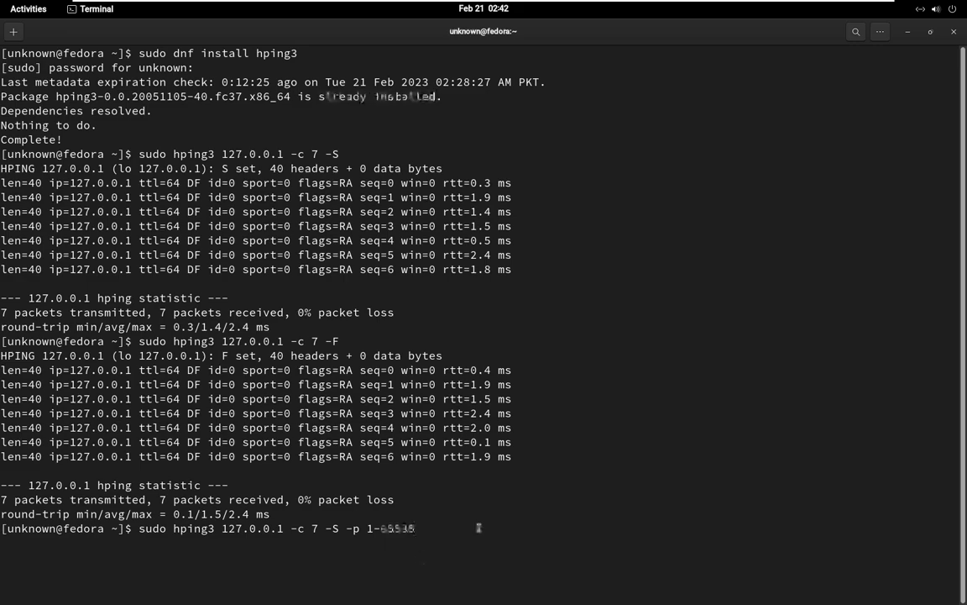
pyautogui.press('Return')
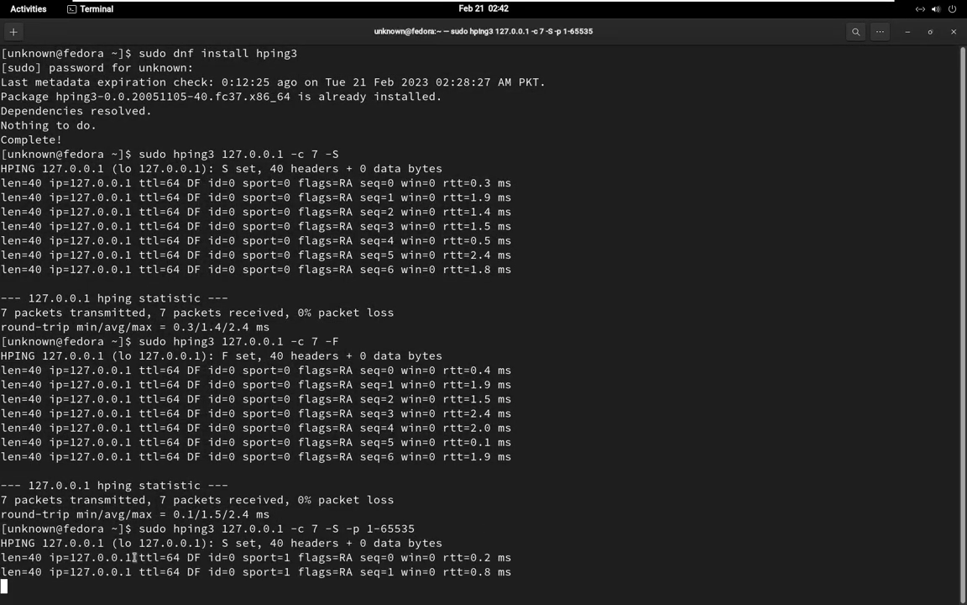
pyautogui.scroll(-3)
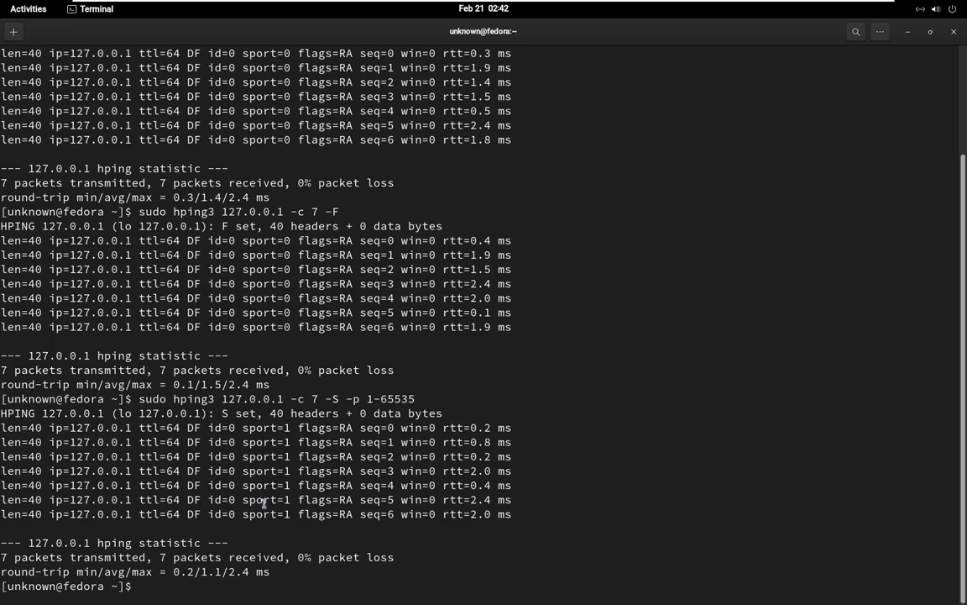
pyautogui.write('sudo')
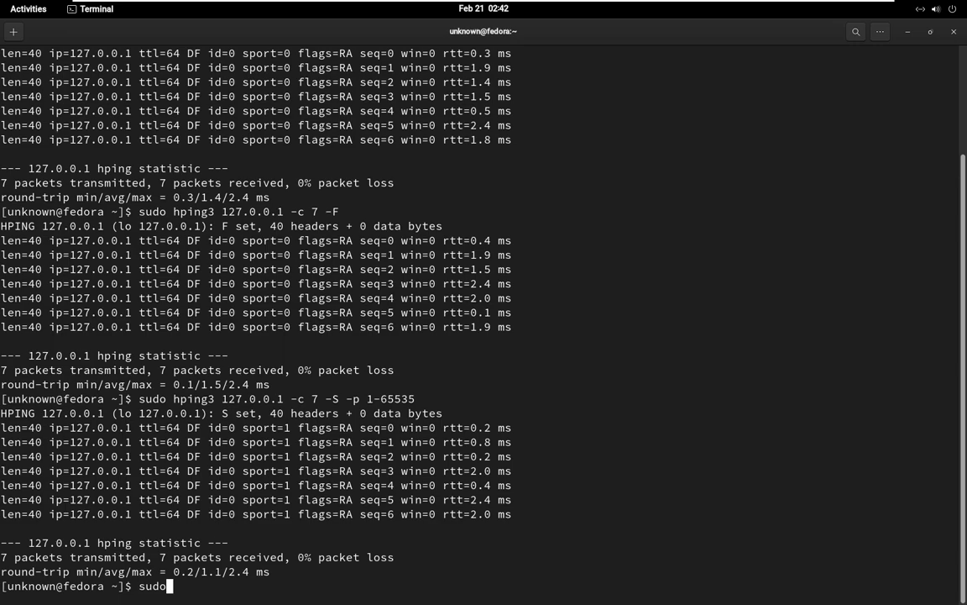
# Step: Run 'sudo hping3 127.0.0.1 -c 1 -S -f -d 155' for one fragmented SYN packet with data
pyautogui.write('hping3 127.0.0.1 -c 7 -S -p 1-65')
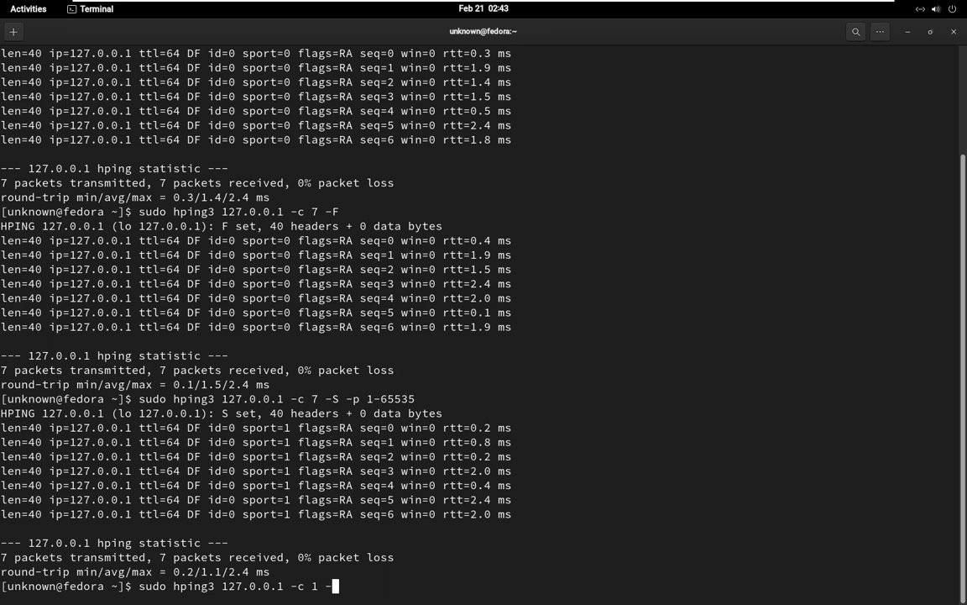
pyautogui.write('S -f')
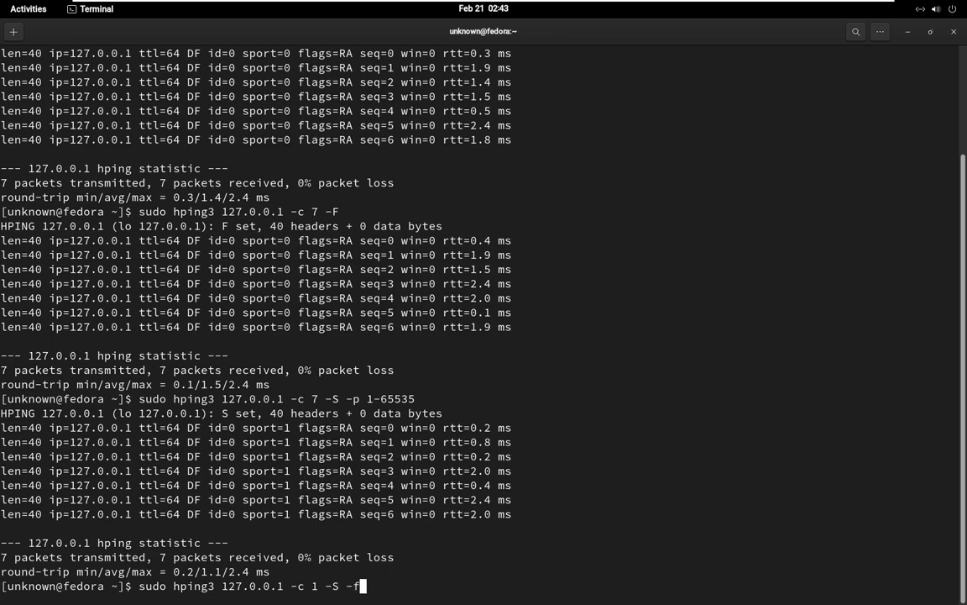
pyautogui.write('-d 155')
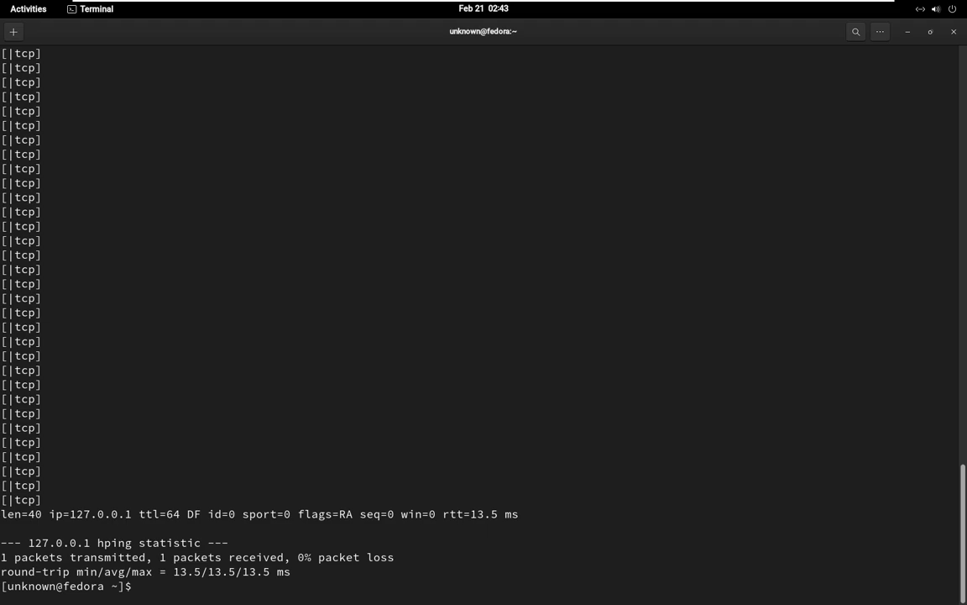
# Step: Draft a '-c 1 -S -f -d 1000 -k' payload-size command, abandon it and clear the screen
pyautogui.write('sudo hping3 127.0.0.1 -c 1 -S -f -d 1500')
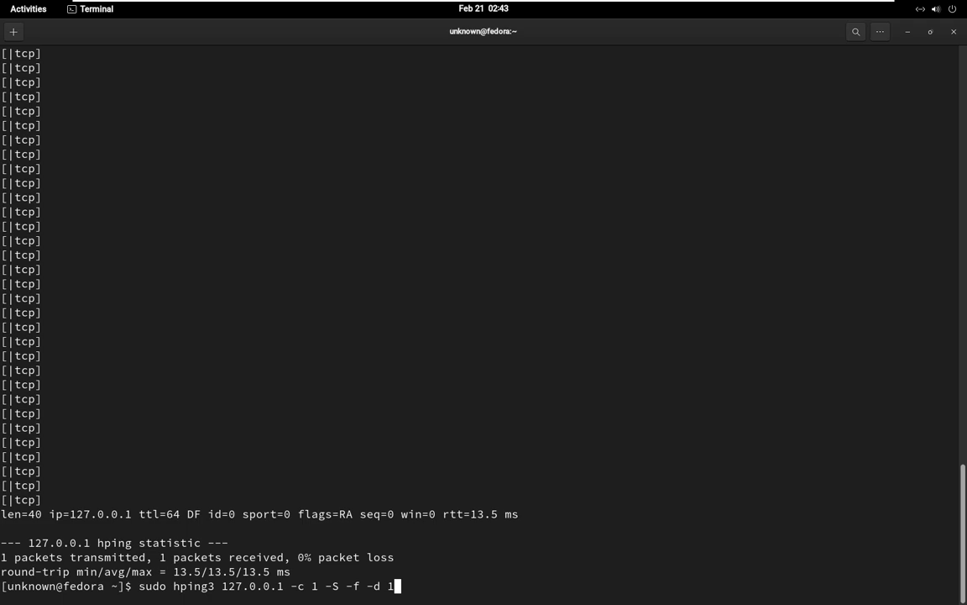
pyautogui.press('BackSpace')
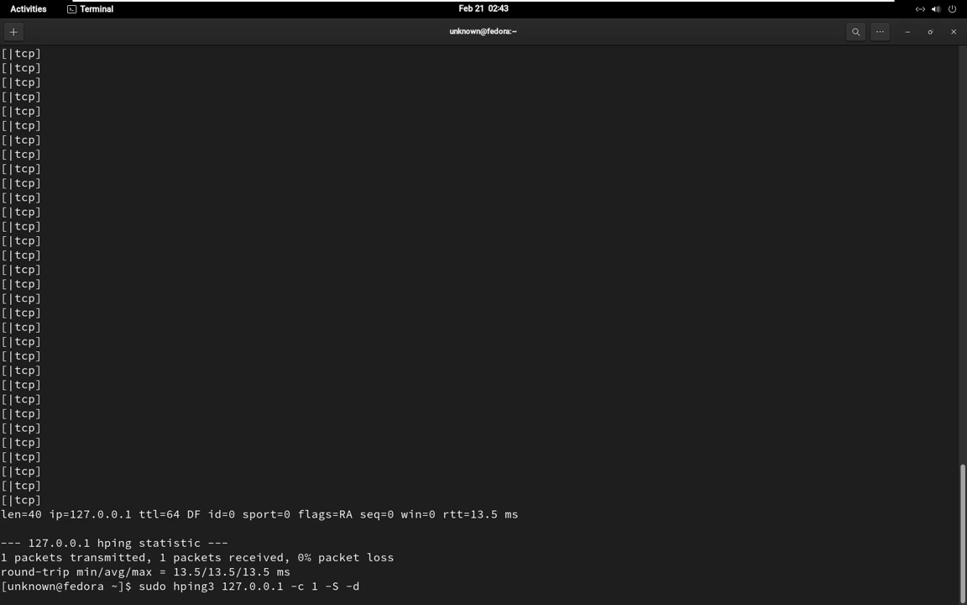
pyautogui.write('1000 -k -')
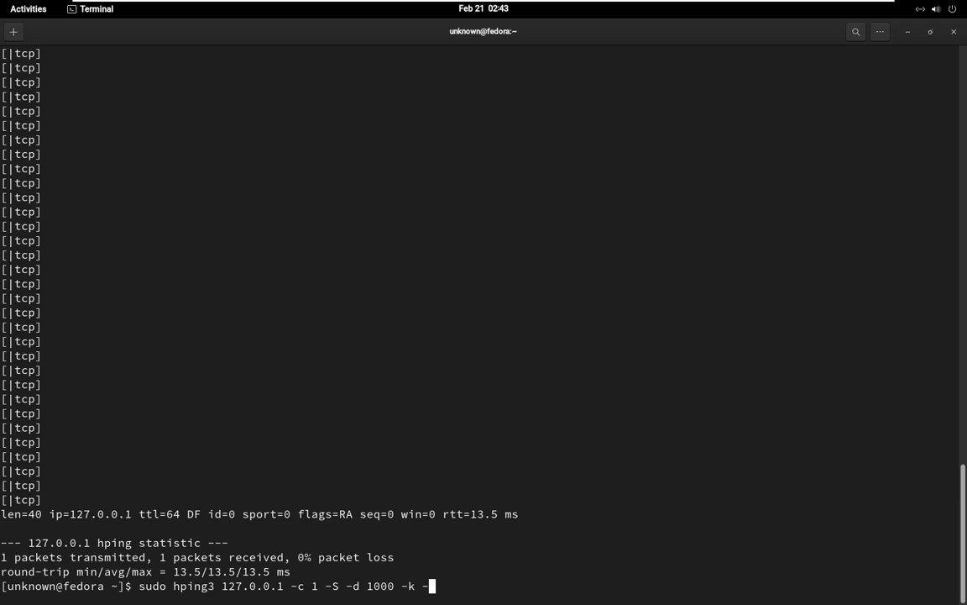
pyautogui.write('-icm')
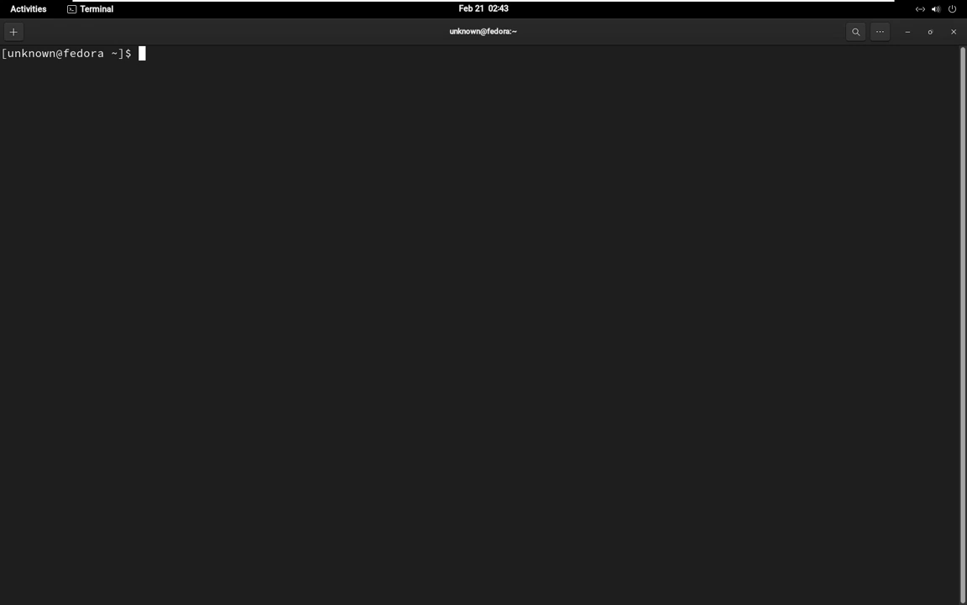
# Step: Draft 'sudo hping3 127.0.0.1 -c 1 -S -a (spoof address)' with a spoofed source placeholder
pyautogui.write('sudo hpi')
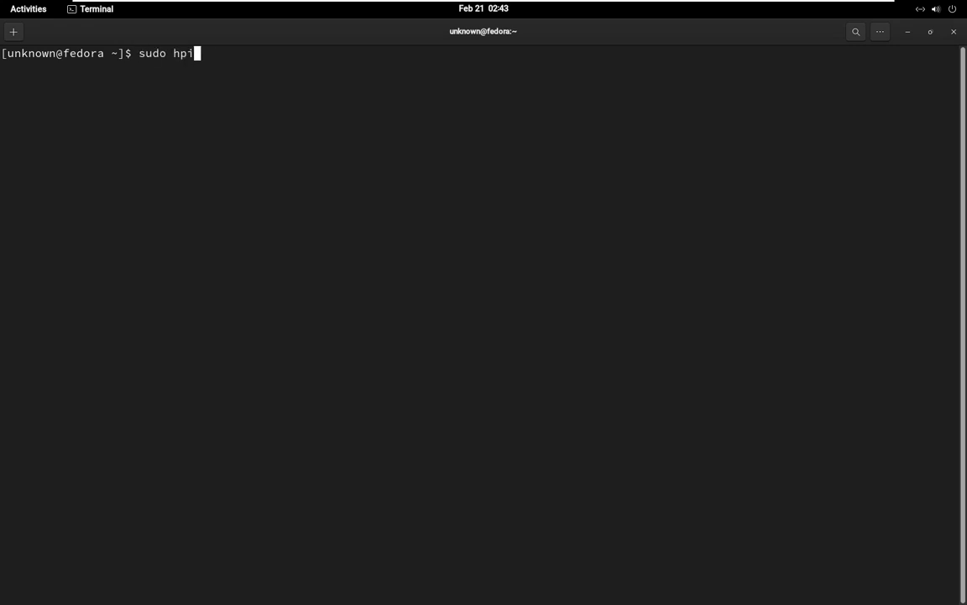
pyautogui.write('ng3 127')
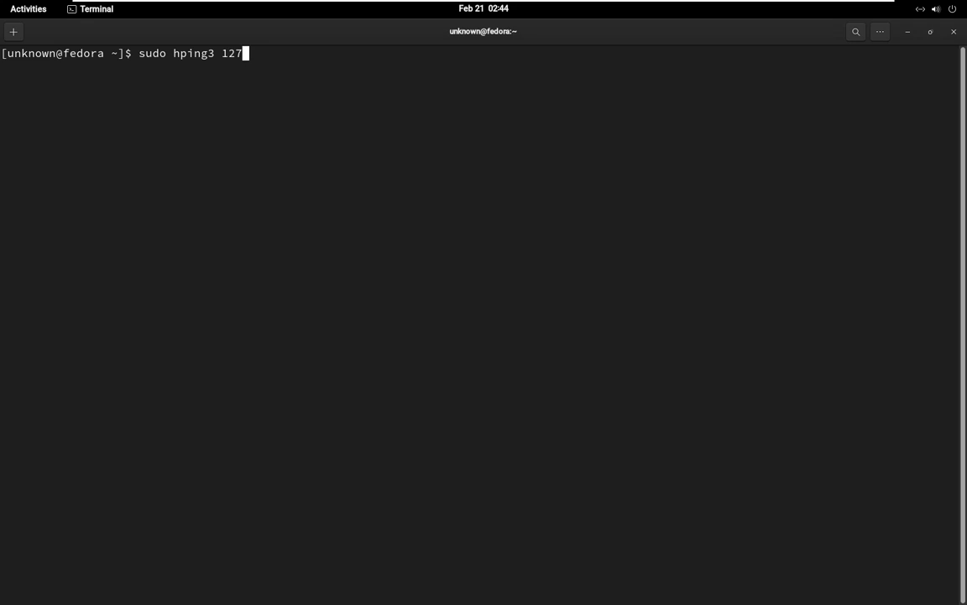
pyautogui.write('.0.0.1 -')
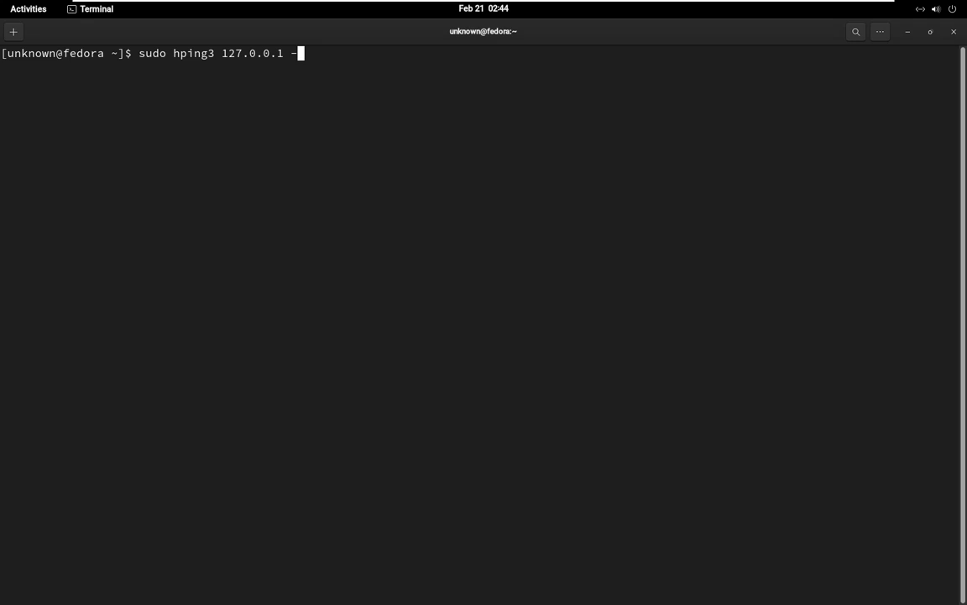
pyautogui.write('c 1 -')
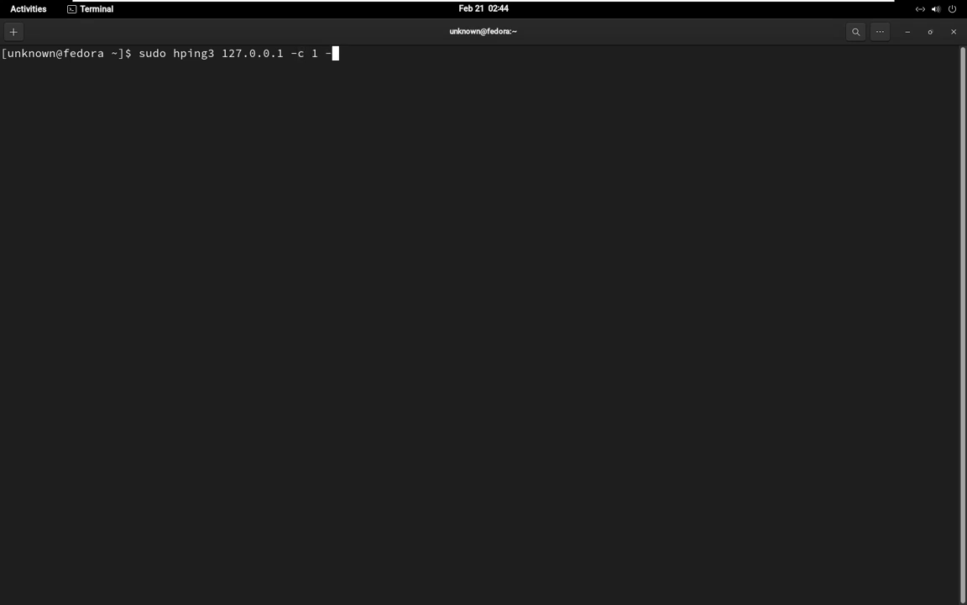
pyautogui.write('S -a')
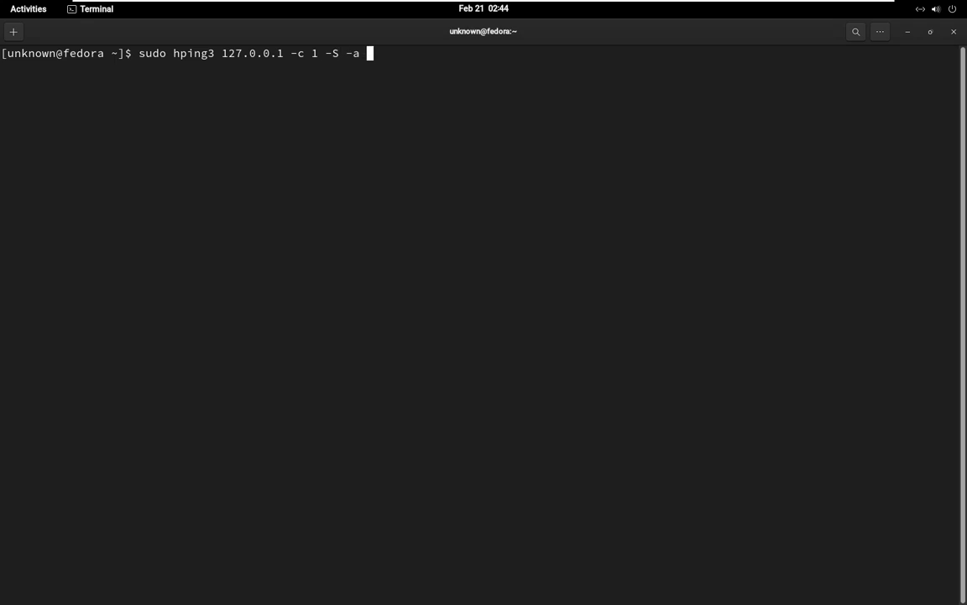
pyautogui.write('(spoofed source ip')
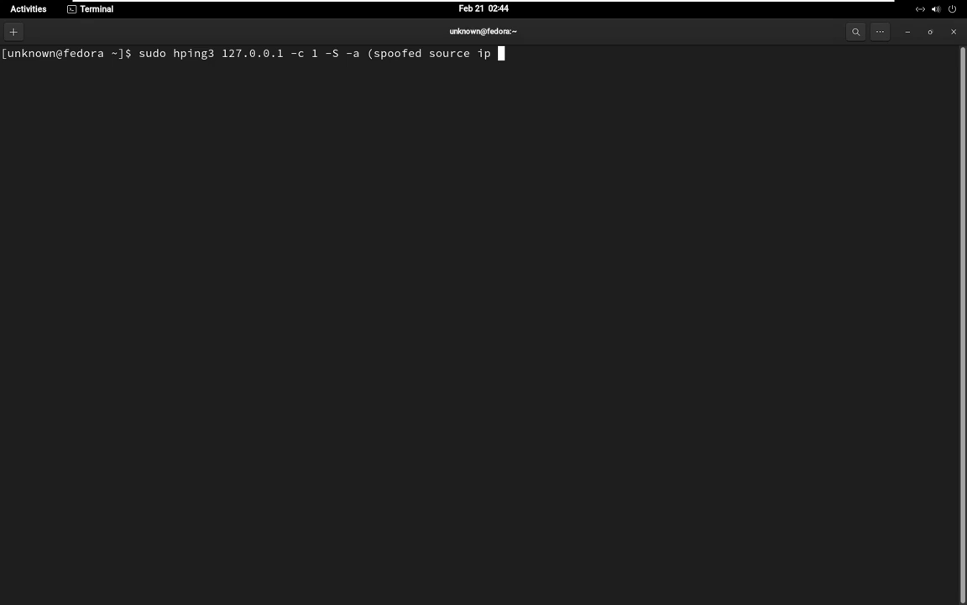
pyautogui.write('addree')
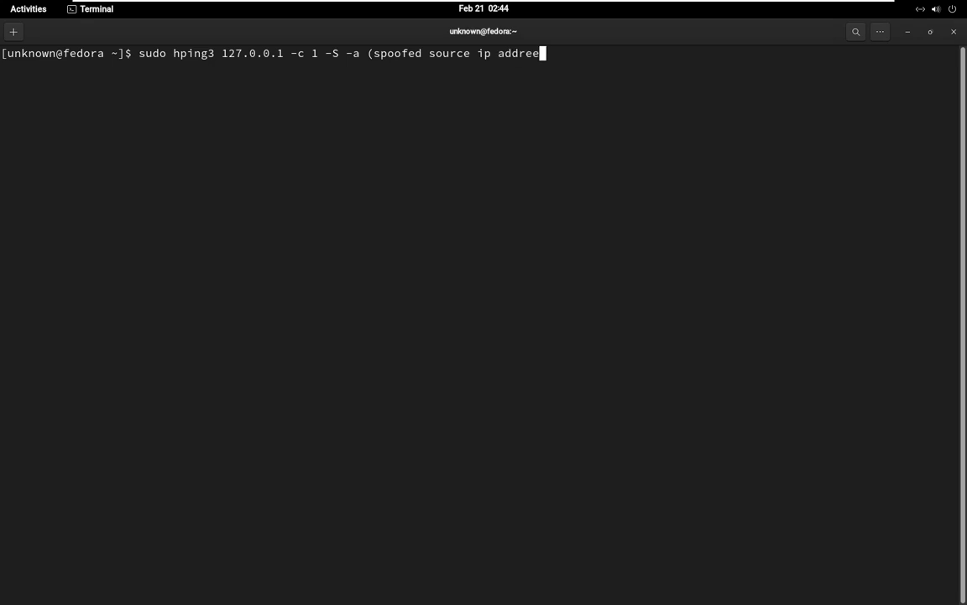
pyautogui.write('s)')
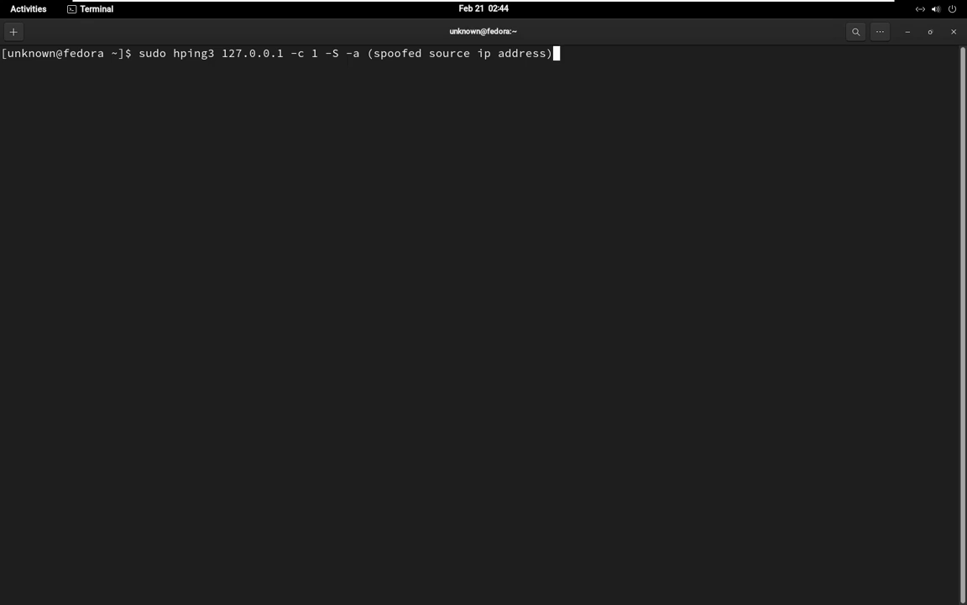
# Step: Cancel the draft with Ctrl+C and bring up 'man hping3'
pyautogui.press('ctrl+c')
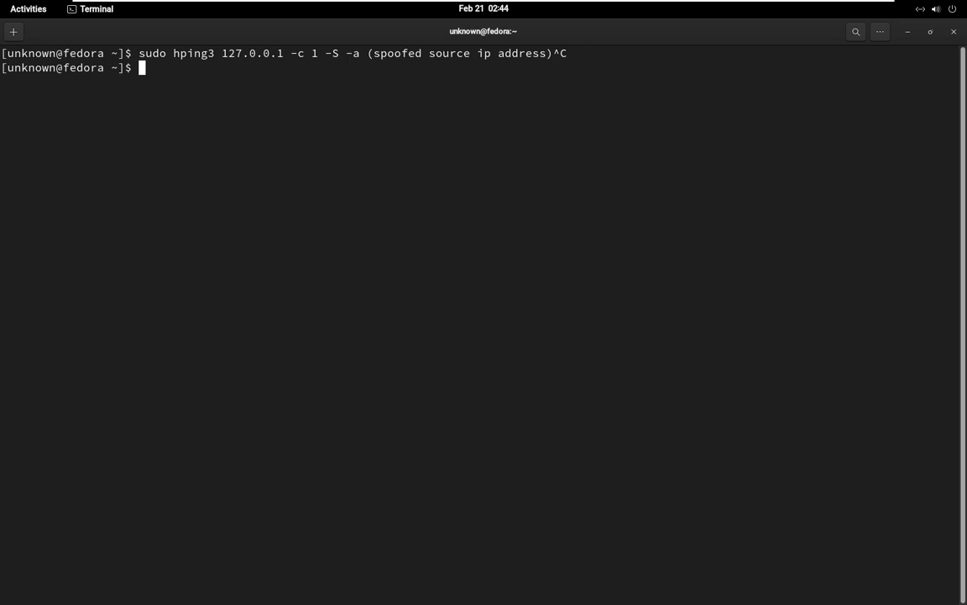
pyautogui.write('man hping3')
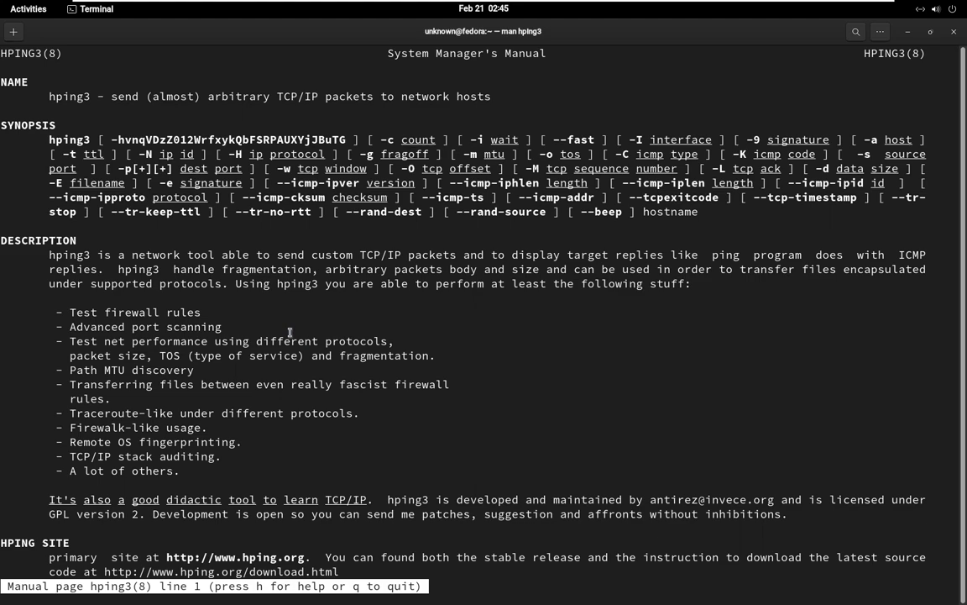
pyautogui.scroll(-3)
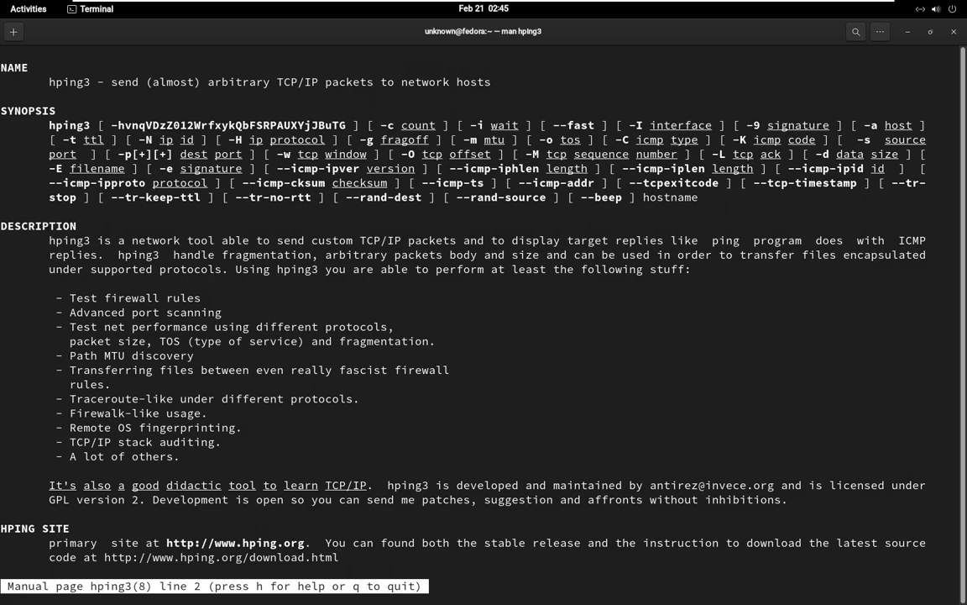
pyautogui.scroll(-3)
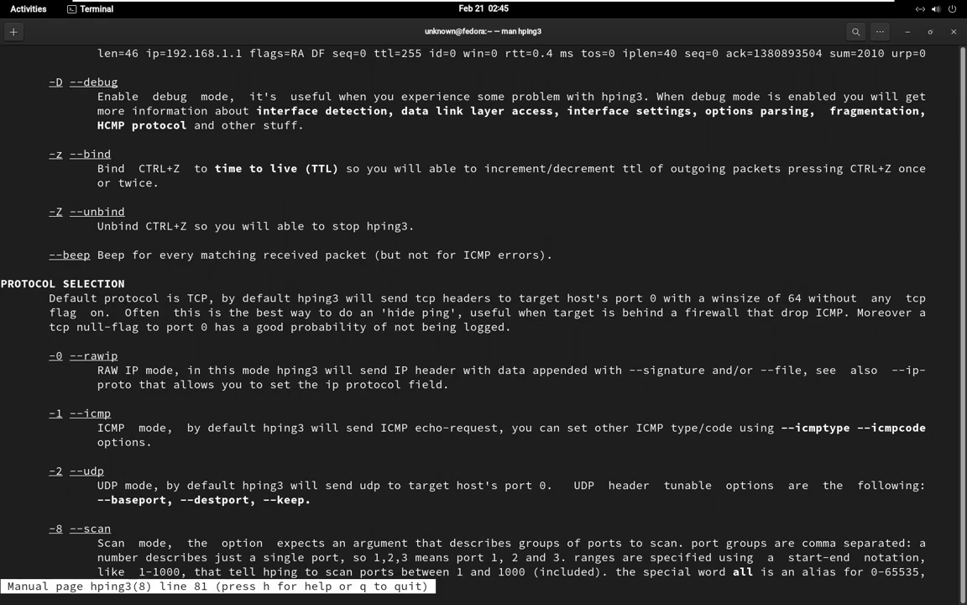
pyautogui.scroll(-3)
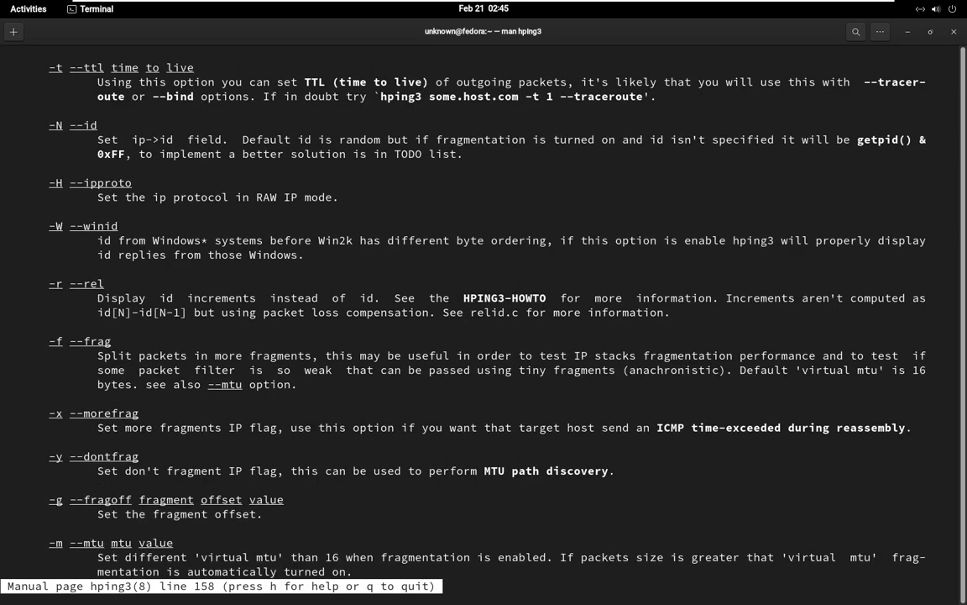
pyautogui.scroll(-3)
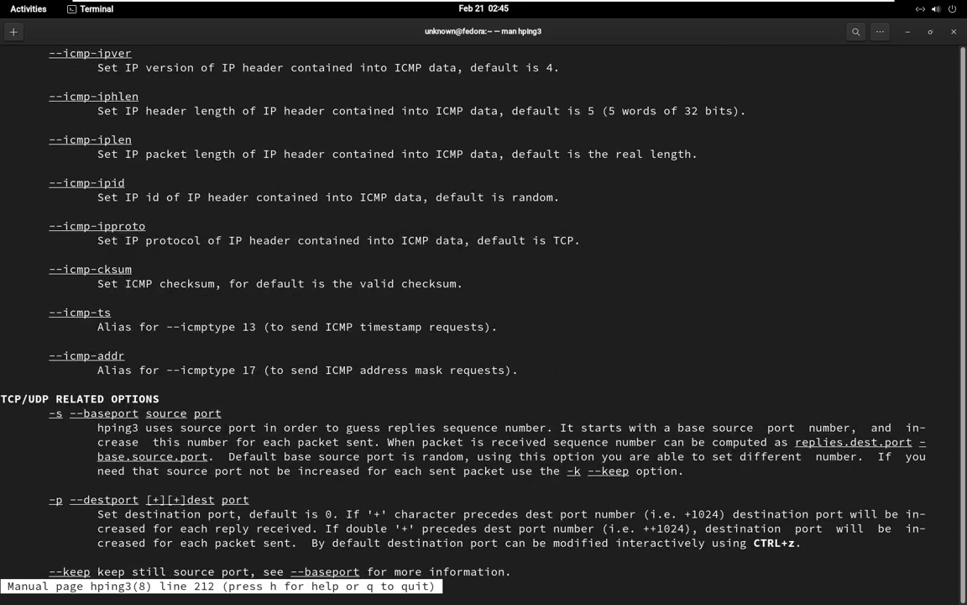
pyautogui.scroll(-3)
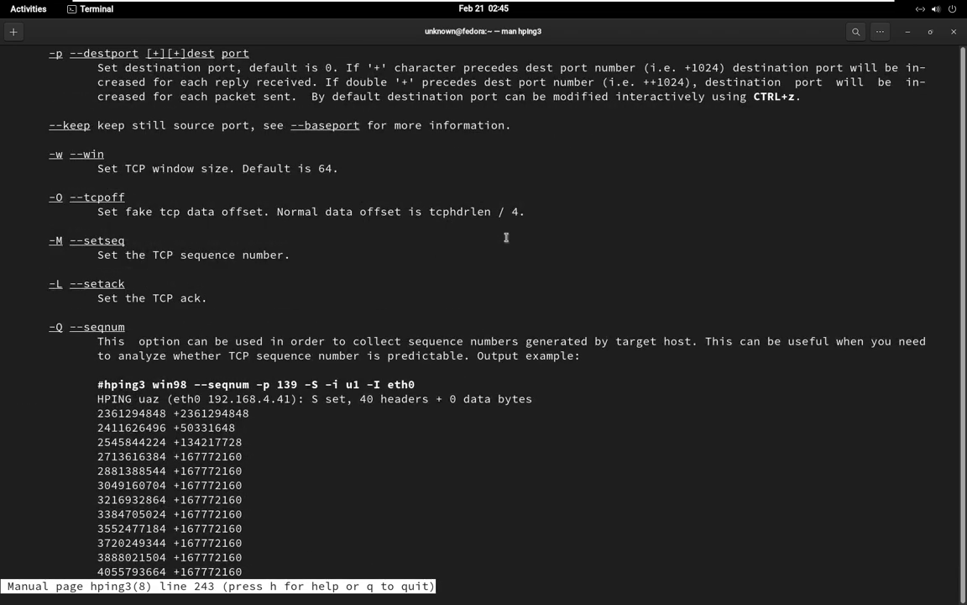
pyautogui.press('q')
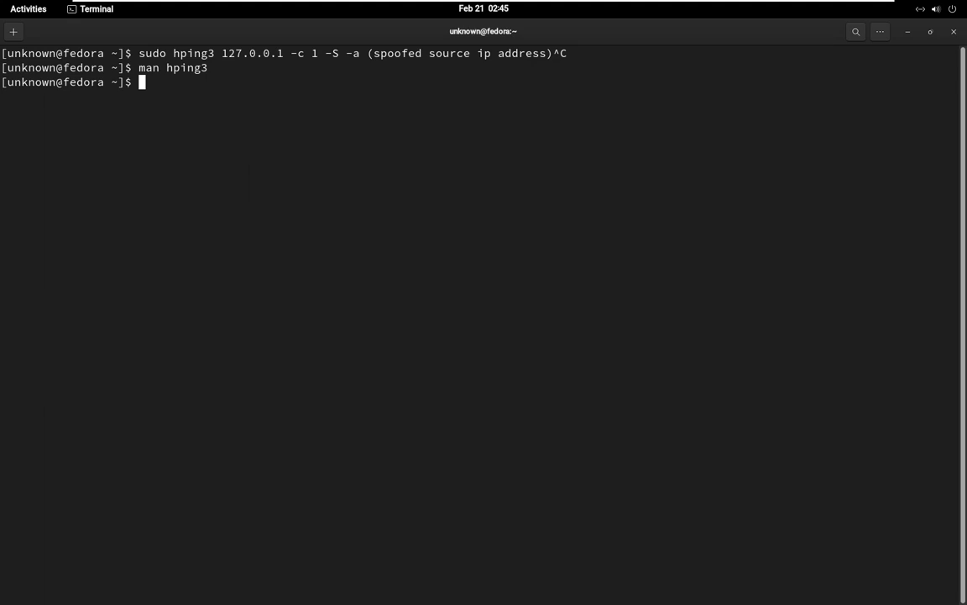
pyautogui.moveTo(263, 283)
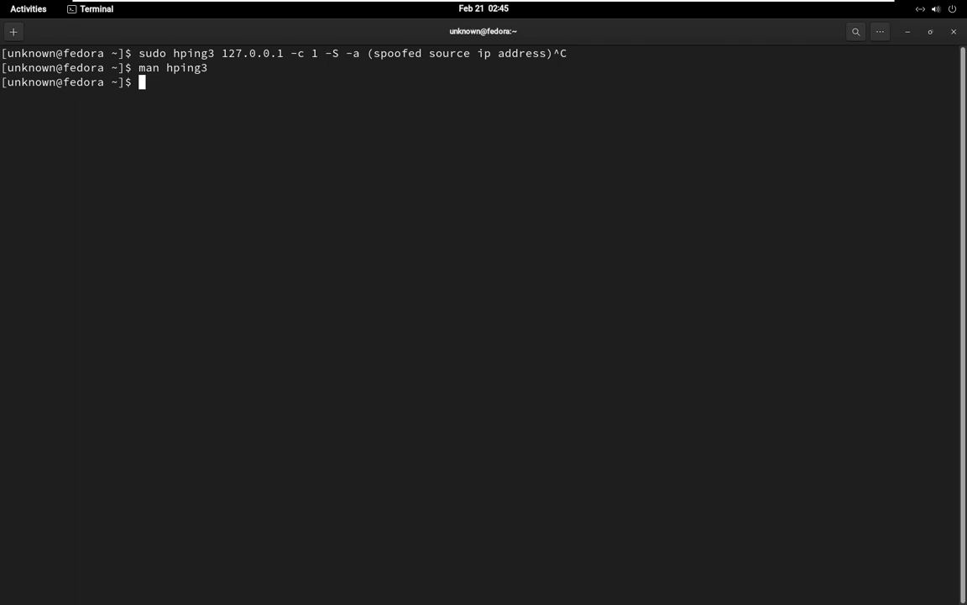
pyautogui.moveTo(265, 284)
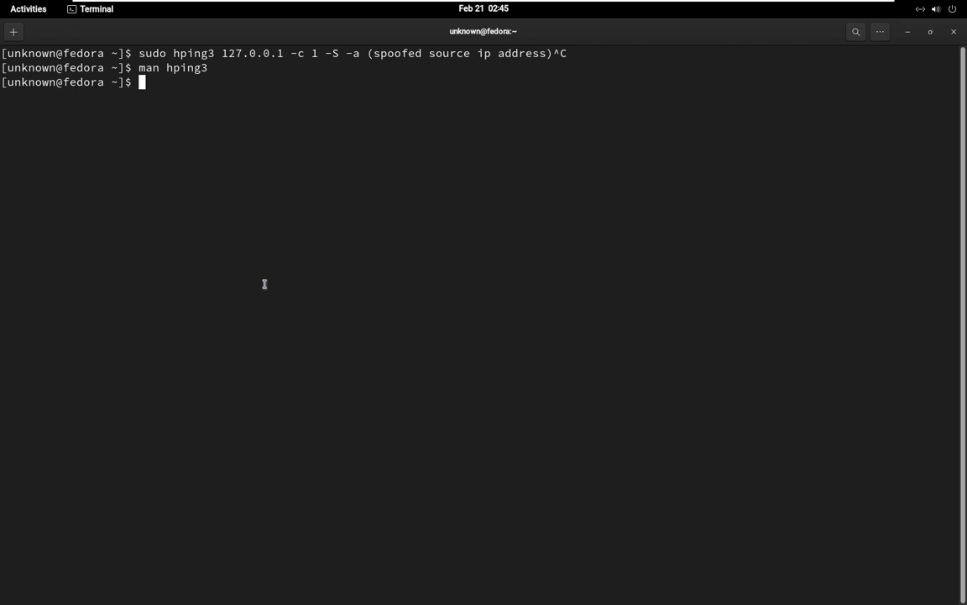